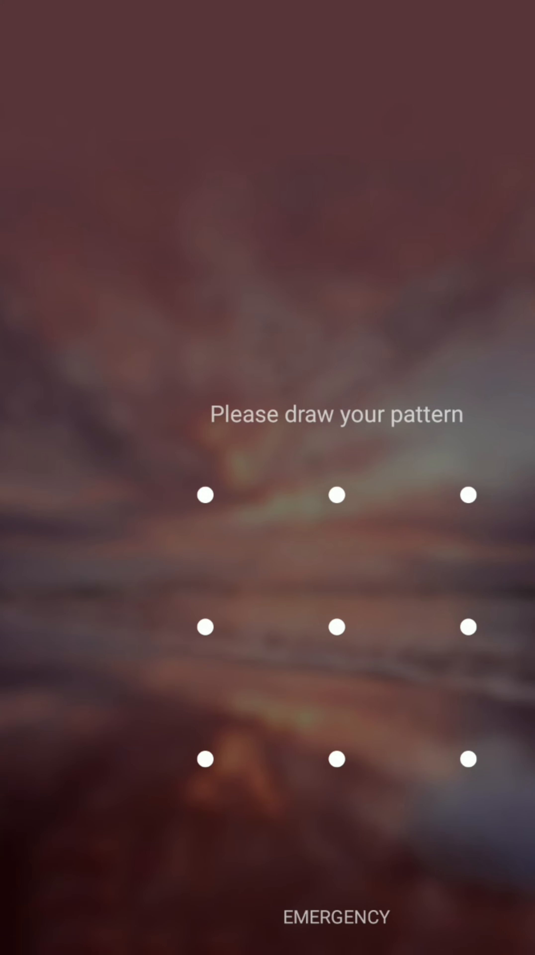
left_click_drag(205, 627, 205, 758)
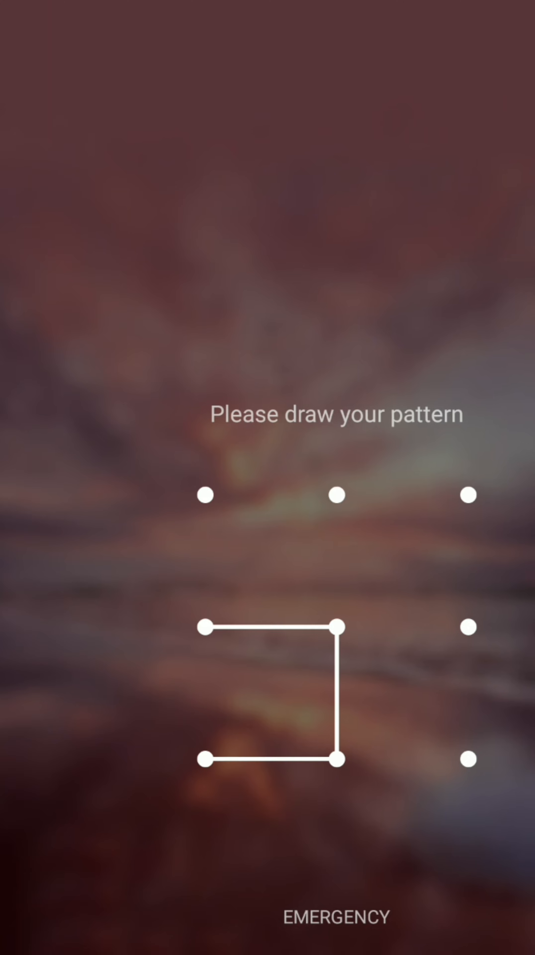
left_click_drag(205, 627, 467, 759)
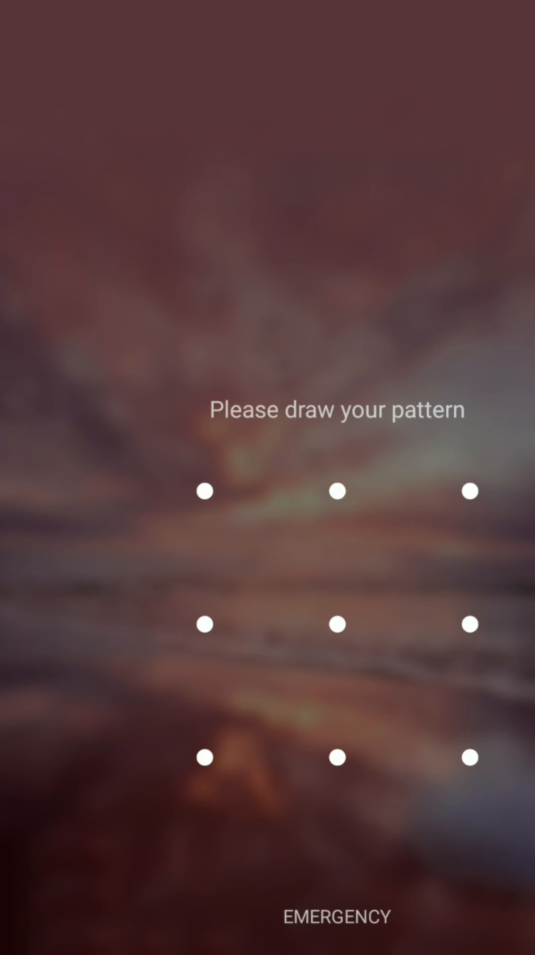
left_click_drag(336, 491, 336, 757)
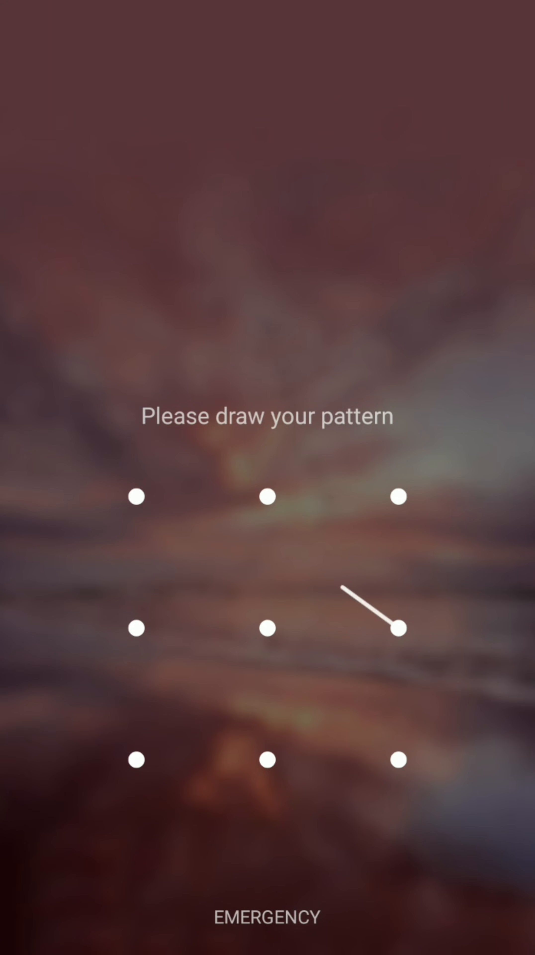
left_click_drag(398, 627, 266, 627)
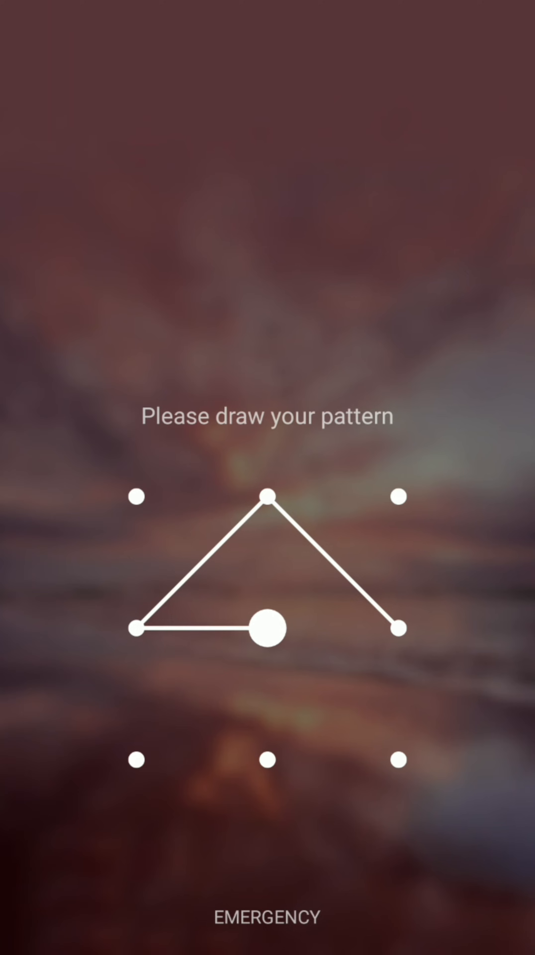
left_click_drag(267, 627, 135, 759)
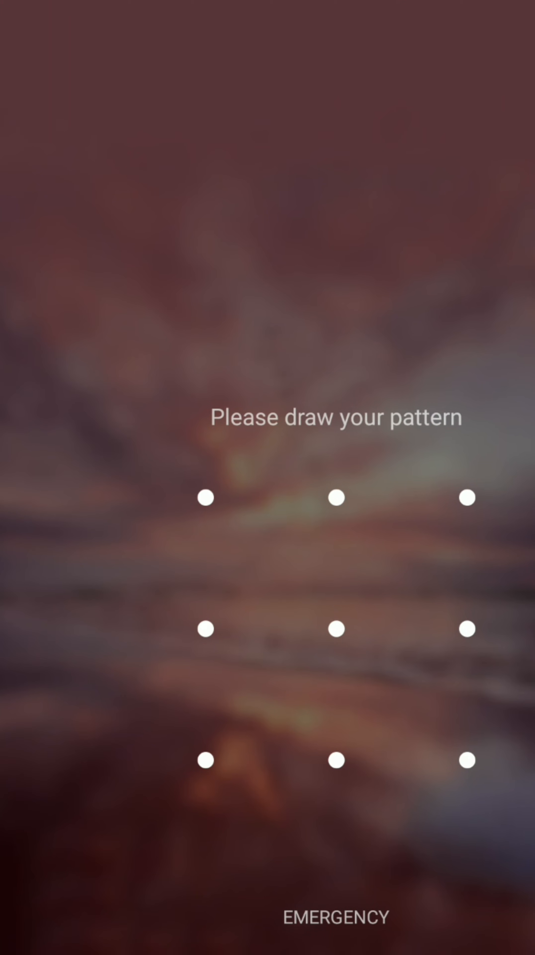
left_click_drag(335, 497, 466, 627)
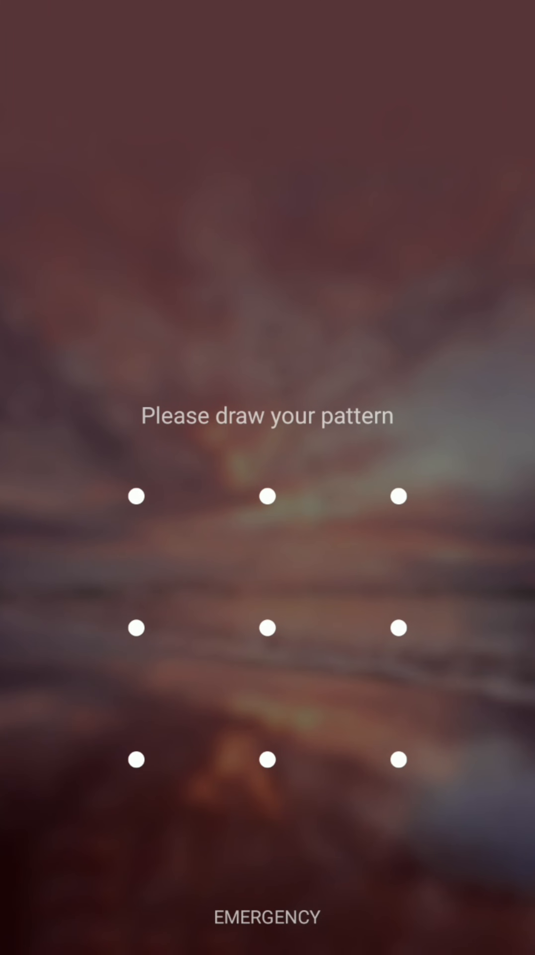
left_click_drag(135, 627, 267, 759)
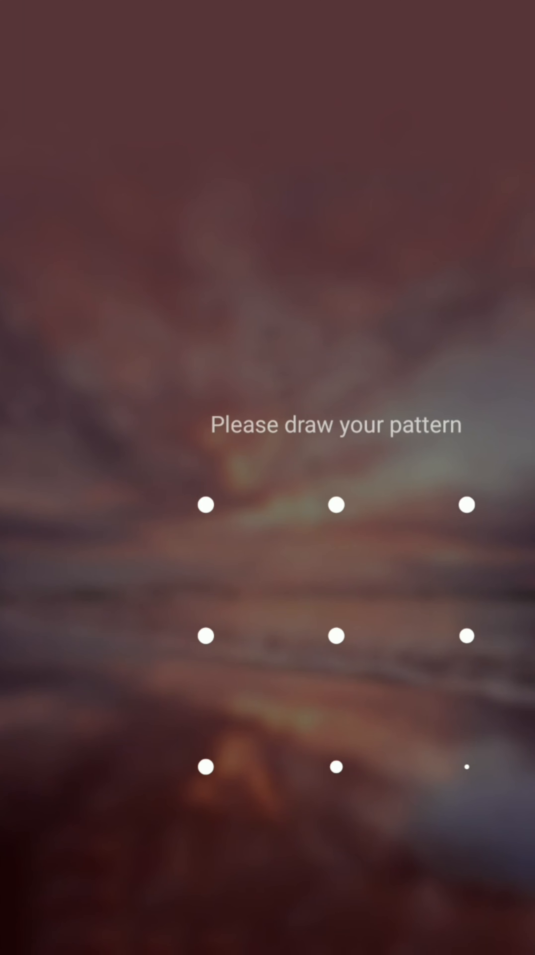
left_click_drag(205, 629, 467, 761)
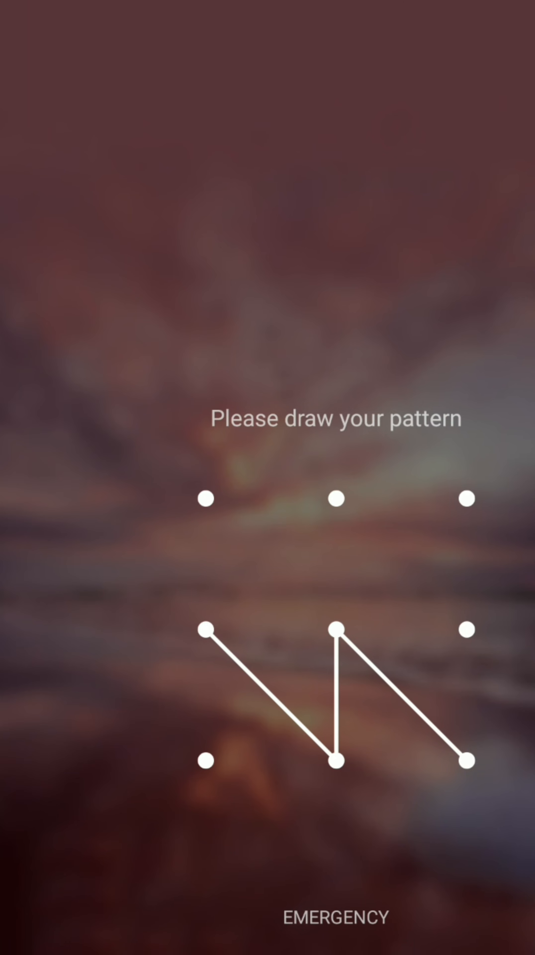
left_click_drag(206, 761, 466, 761)
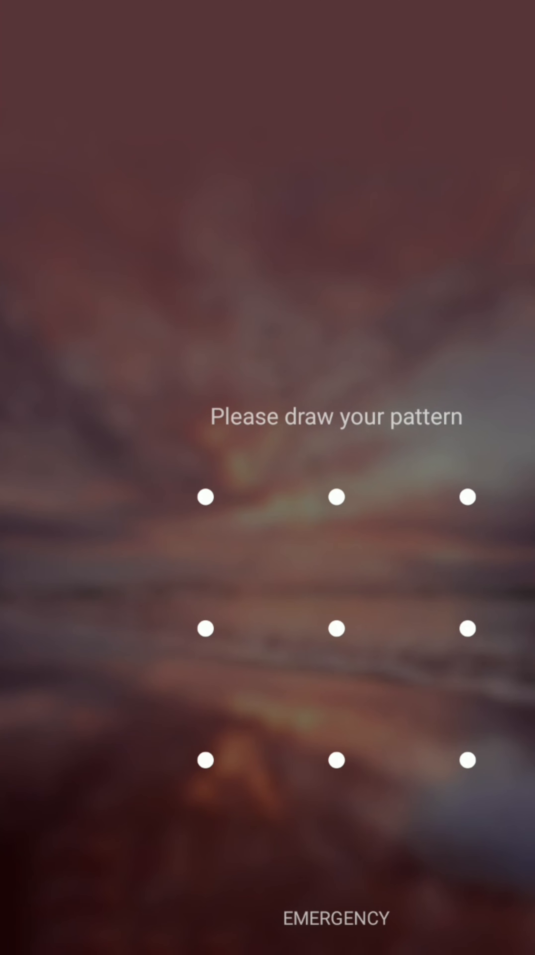
left_click_drag(467, 496, 336, 627)
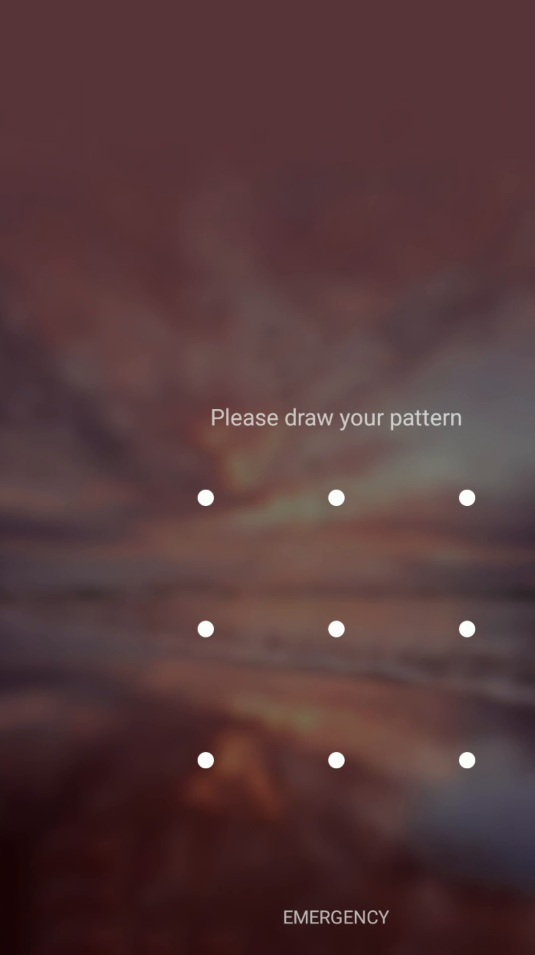
left_click_drag(336, 628, 336, 760)
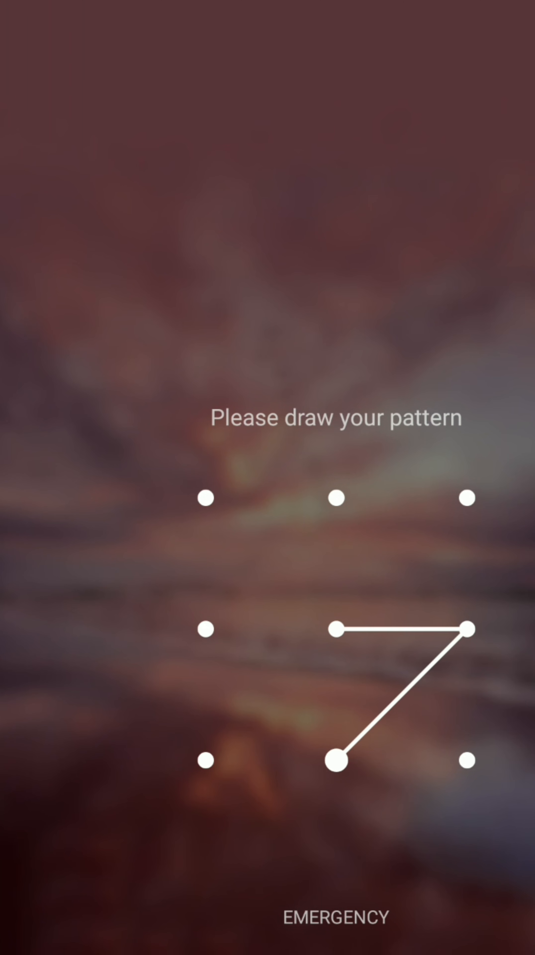